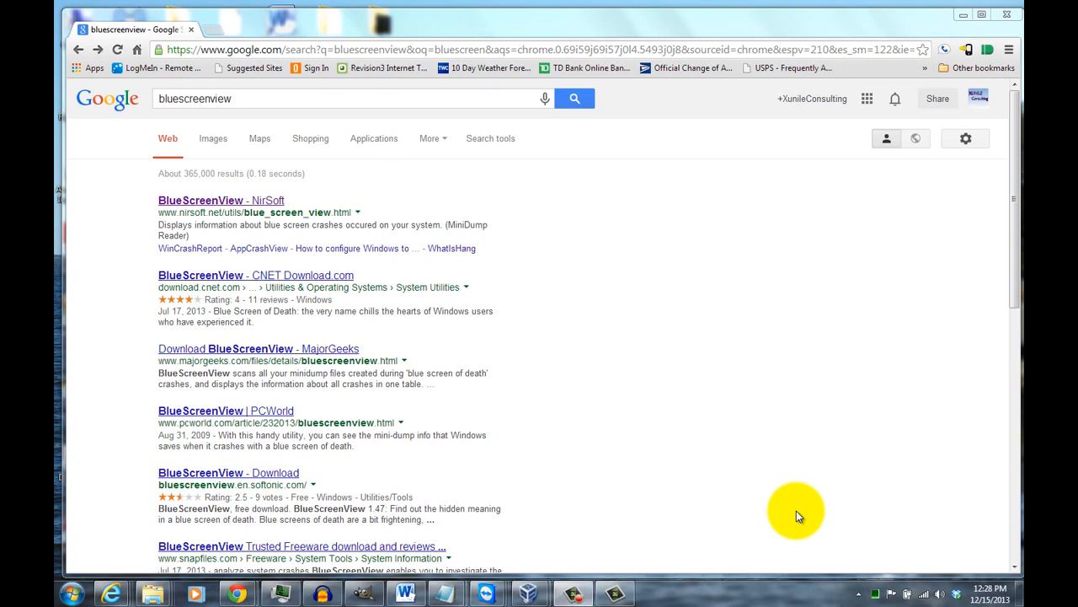
mouse_move(564, 393)
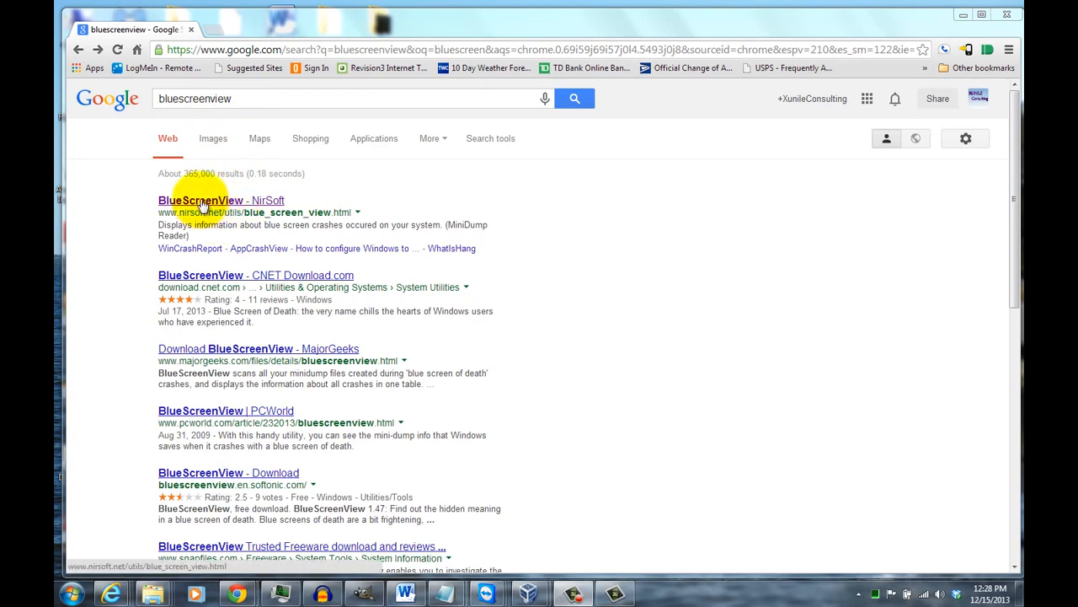
Open the NirSoft BlueScreenView page and scroll to the sample crash screenshot
left_click(201, 200)
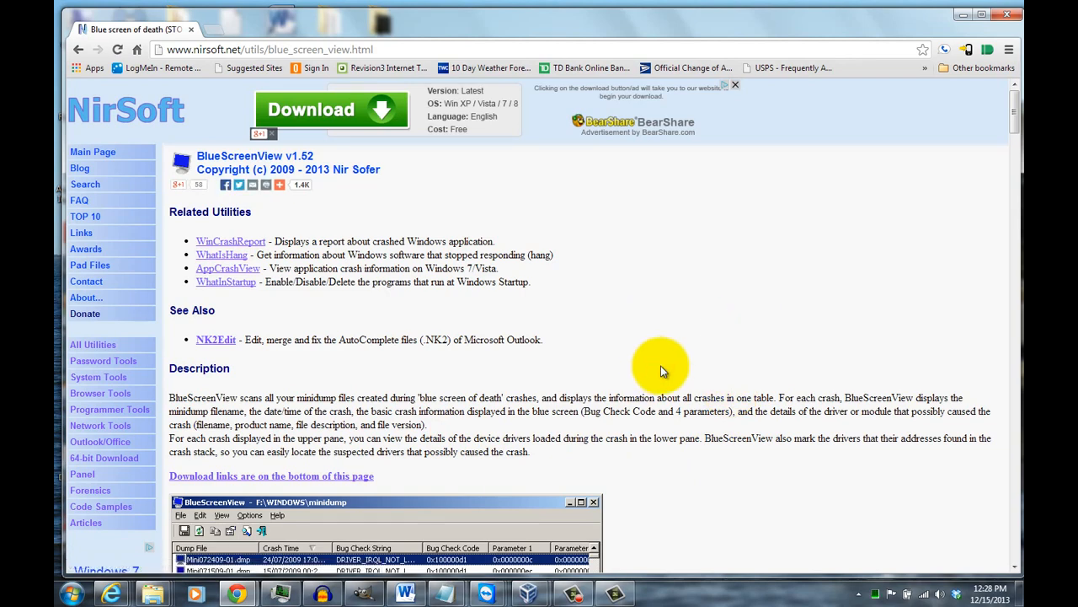
scroll("down", 3)
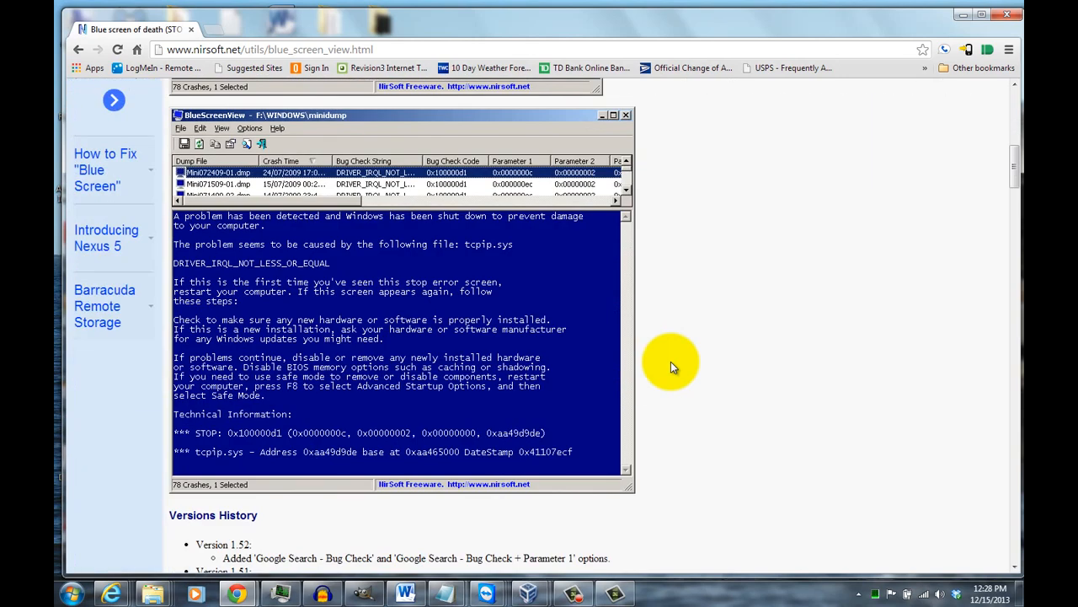
mouse_move(682, 402)
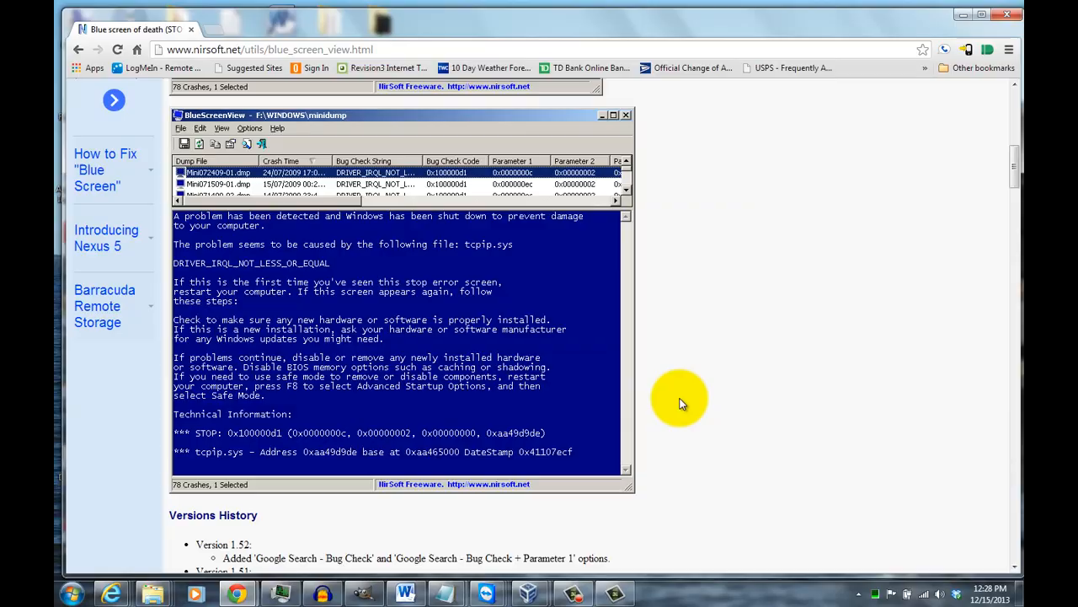
Download BlueScreenView with full install/uninstall support from the bottom of the page
scroll("down", 3)
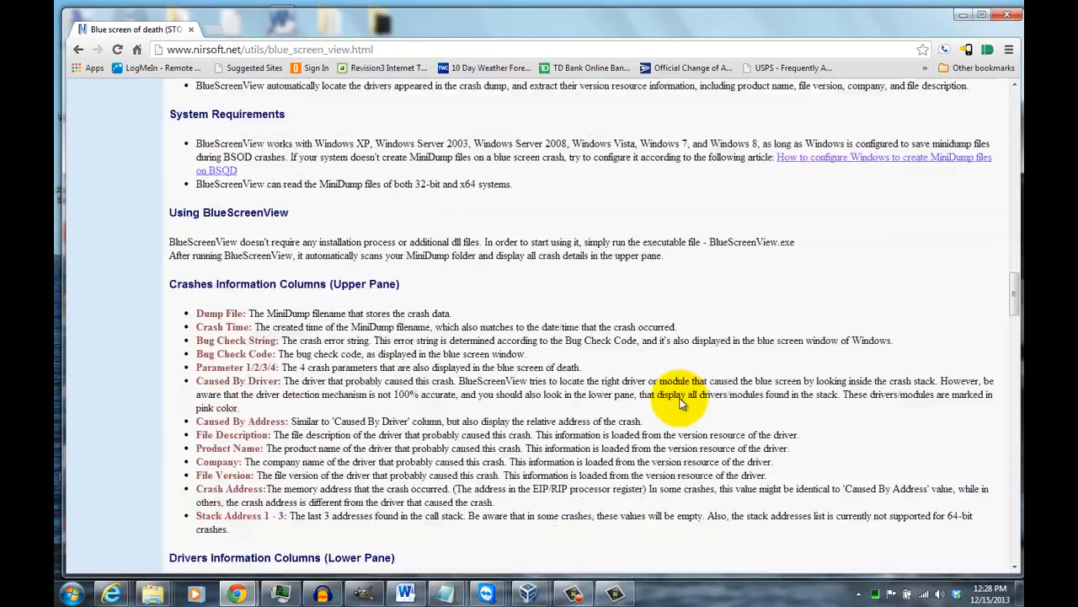
scroll("down", 3)
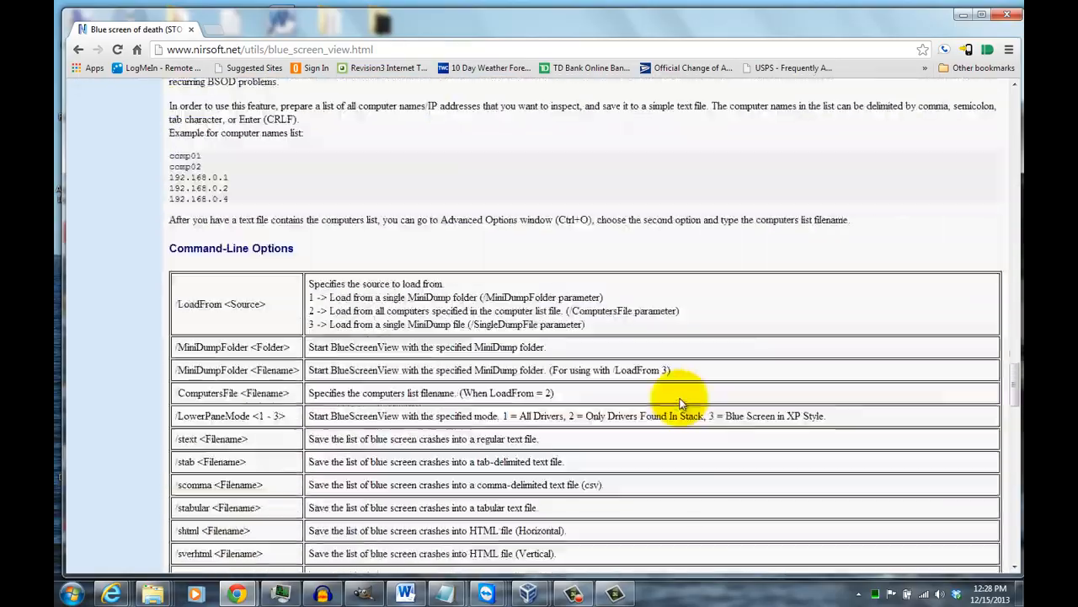
scroll("down", 3)
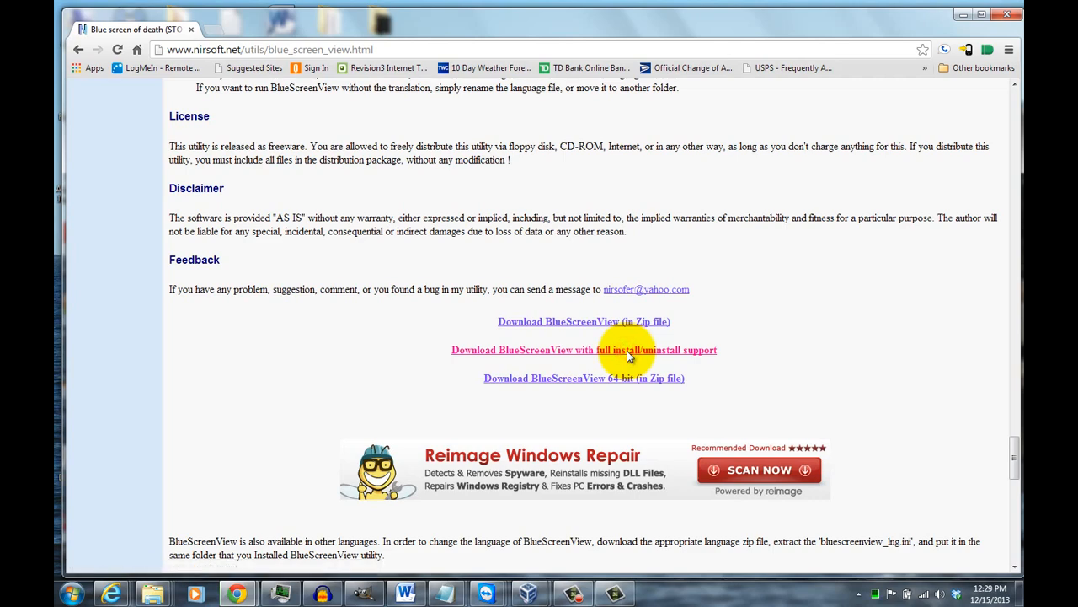
left_click(584, 350)
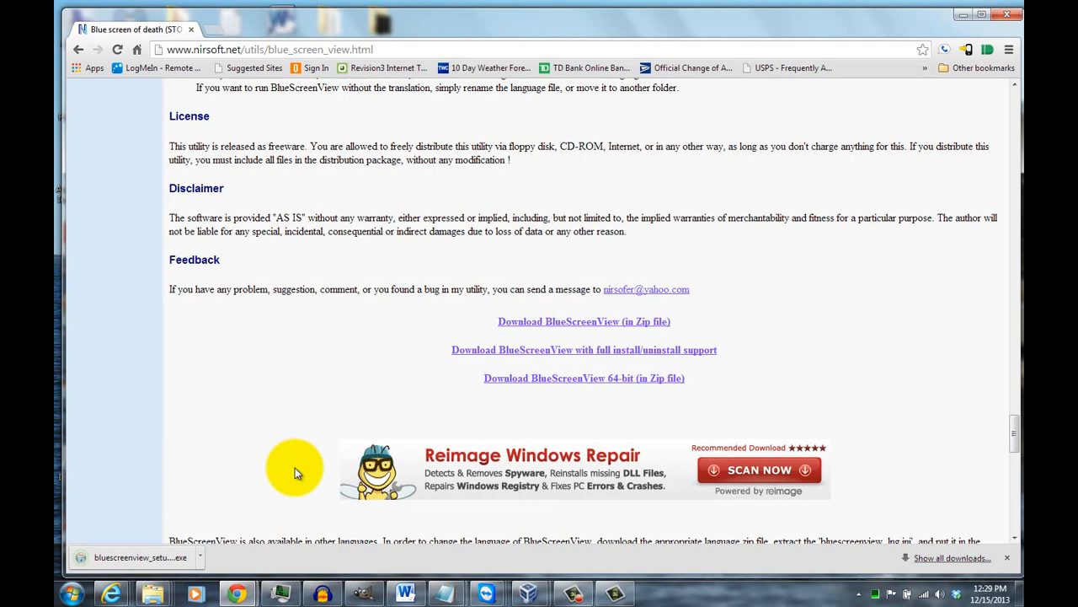
Run the downloaded installer, install to the default folder, and finish with BlueScreenView launching
left_click(140, 556)
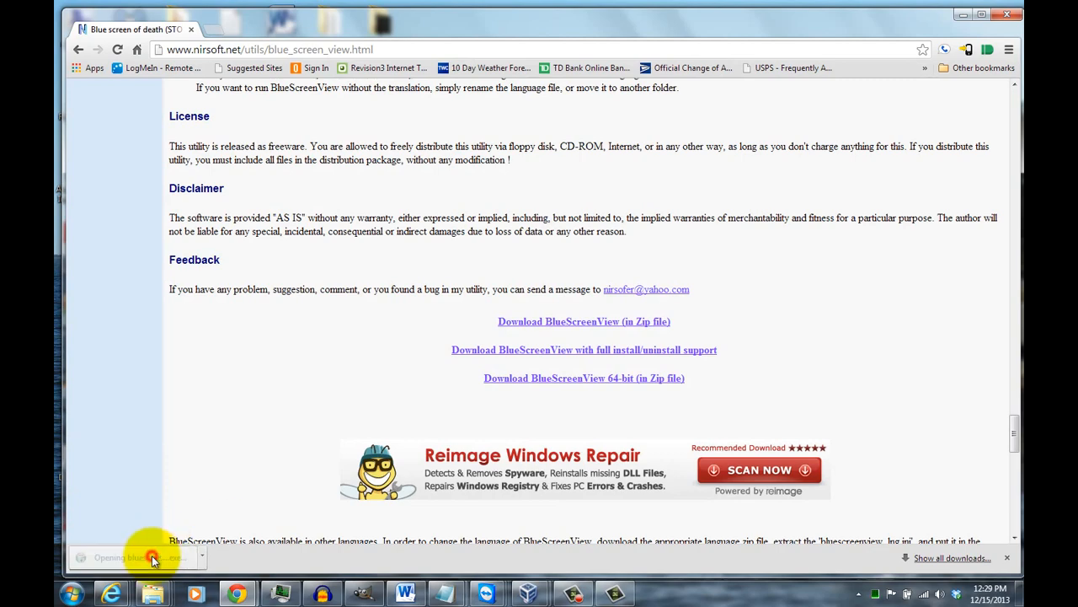
mouse_move(429, 363)
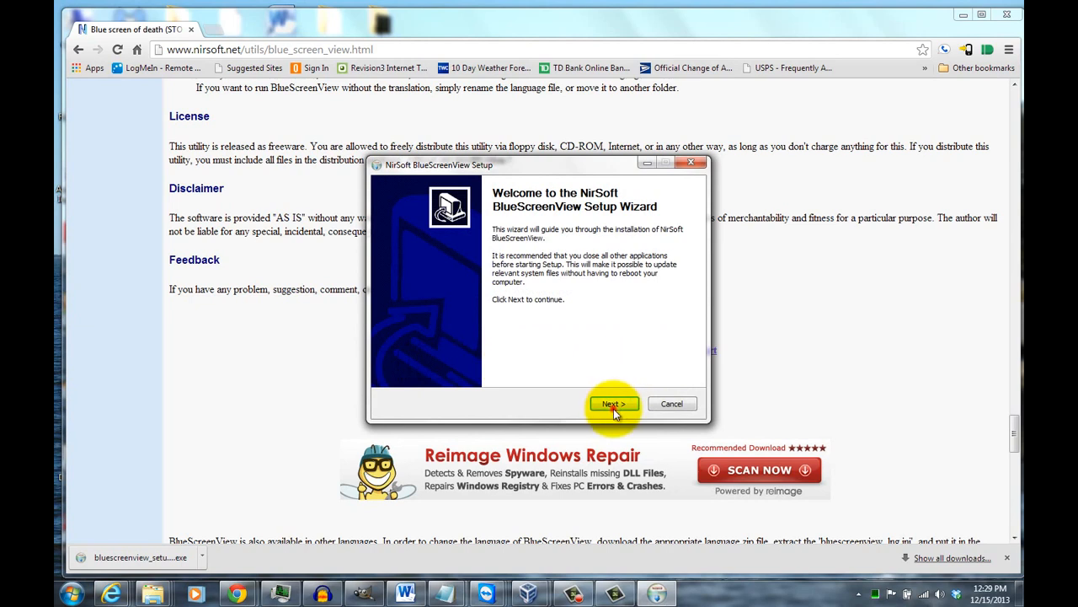
left_click(613, 403)
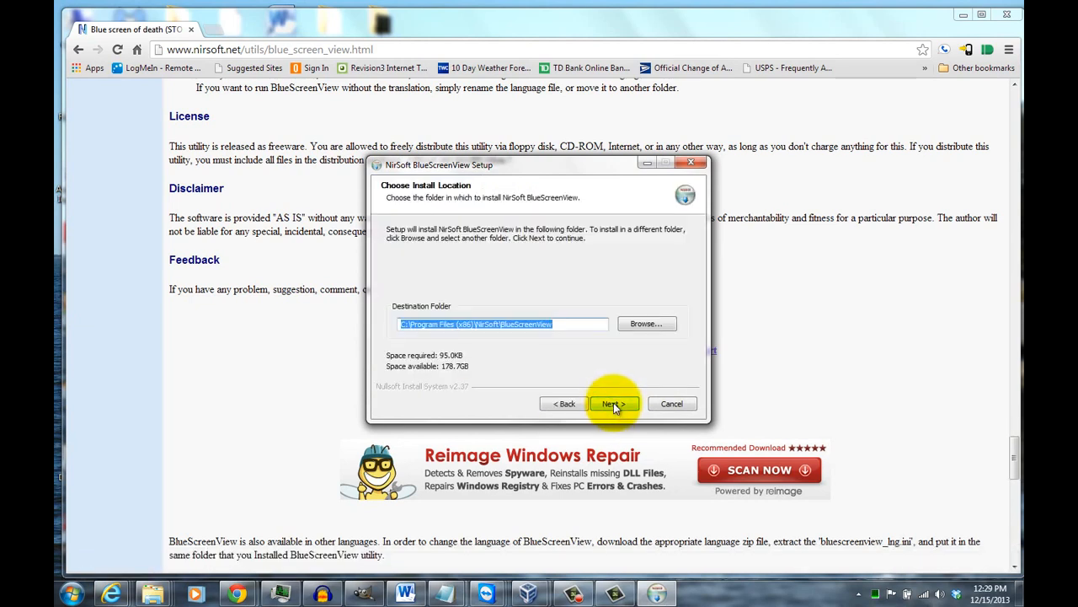
left_click(609, 403)
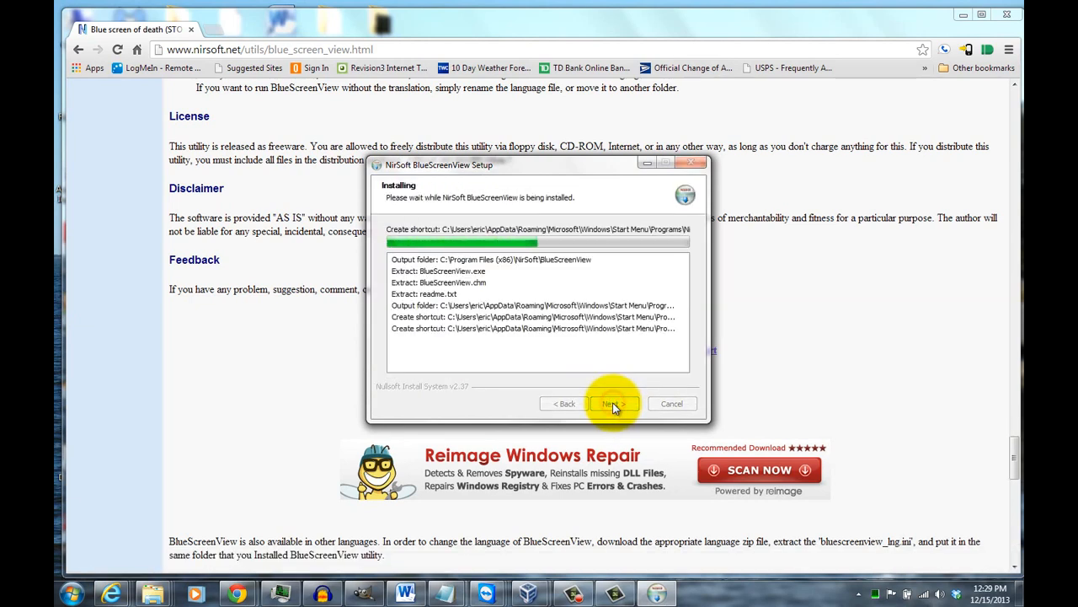
left_click(615, 403)
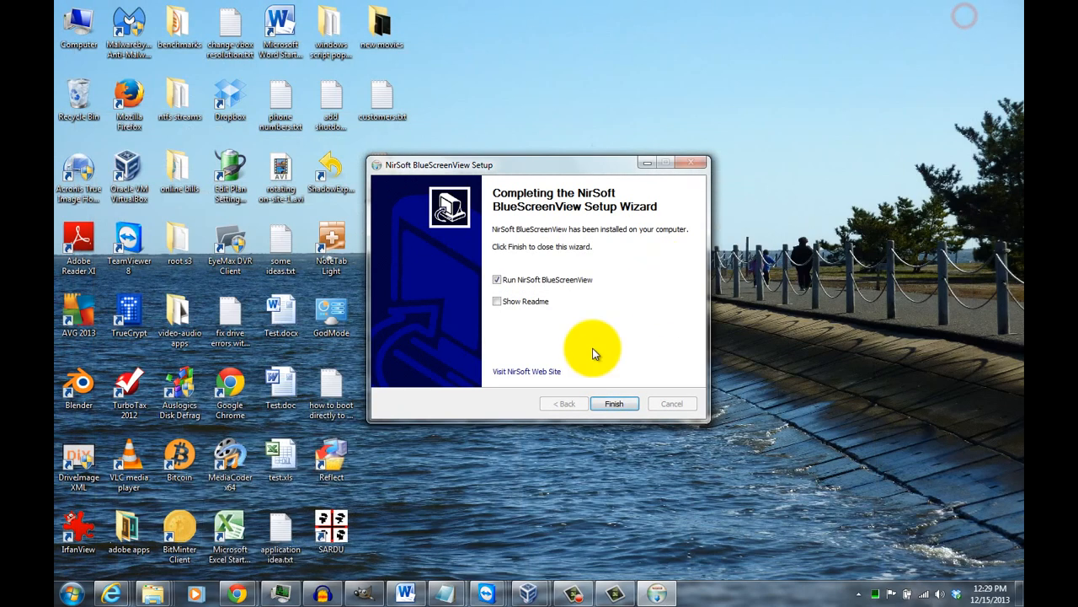
left_click(614, 402)
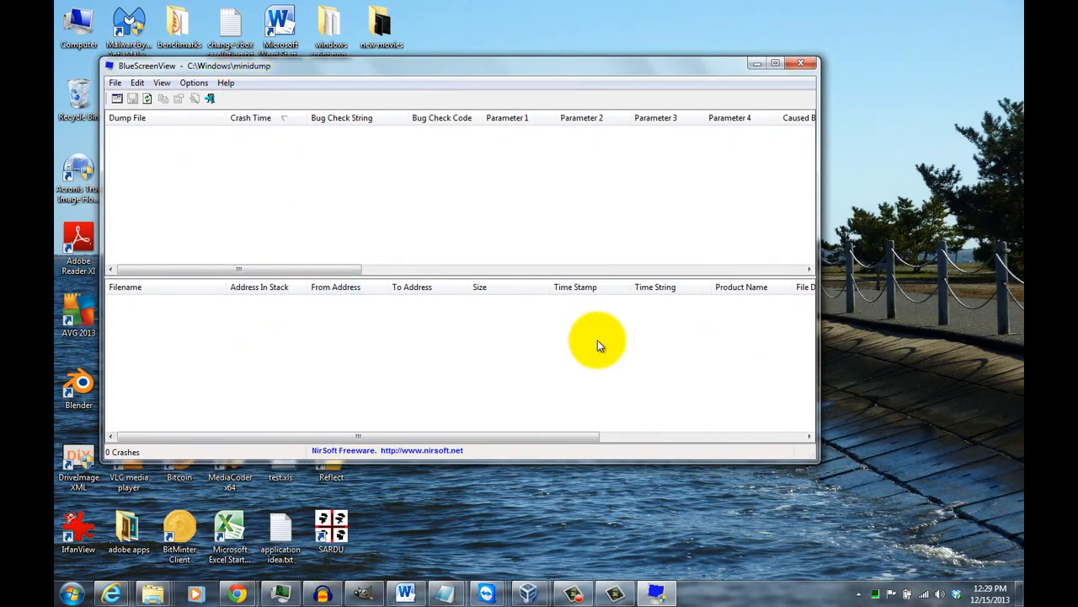
mouse_move(817, 463)
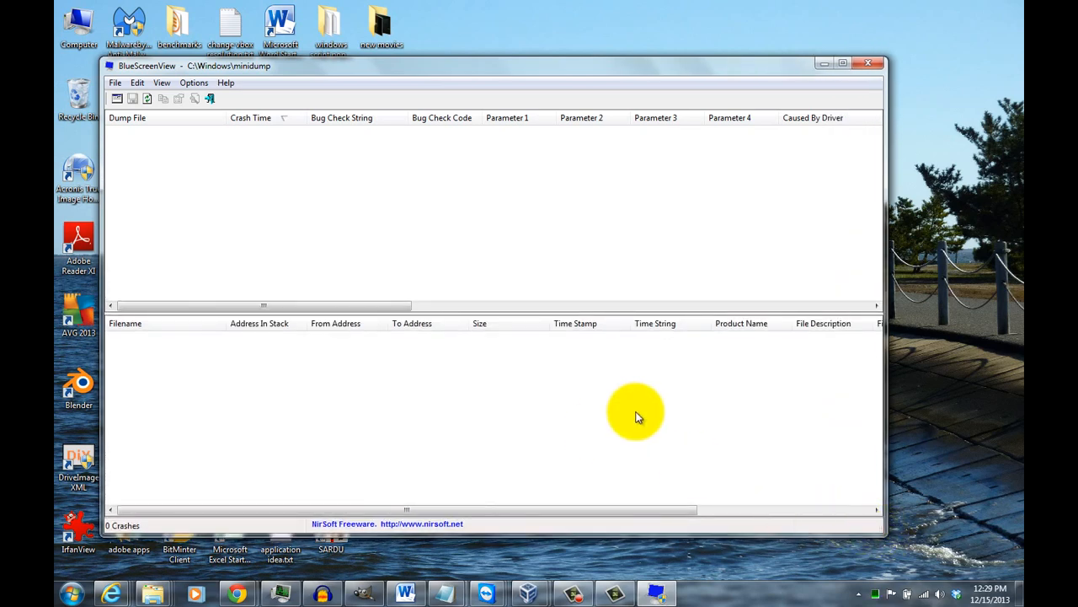
mouse_move(156, 303)
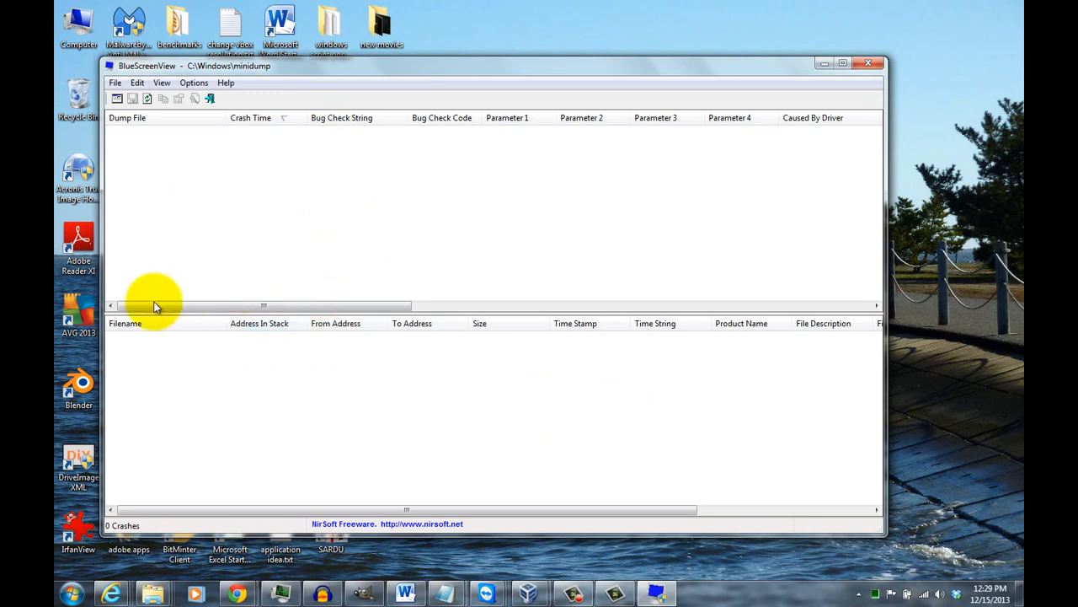
mouse_move(183, 150)
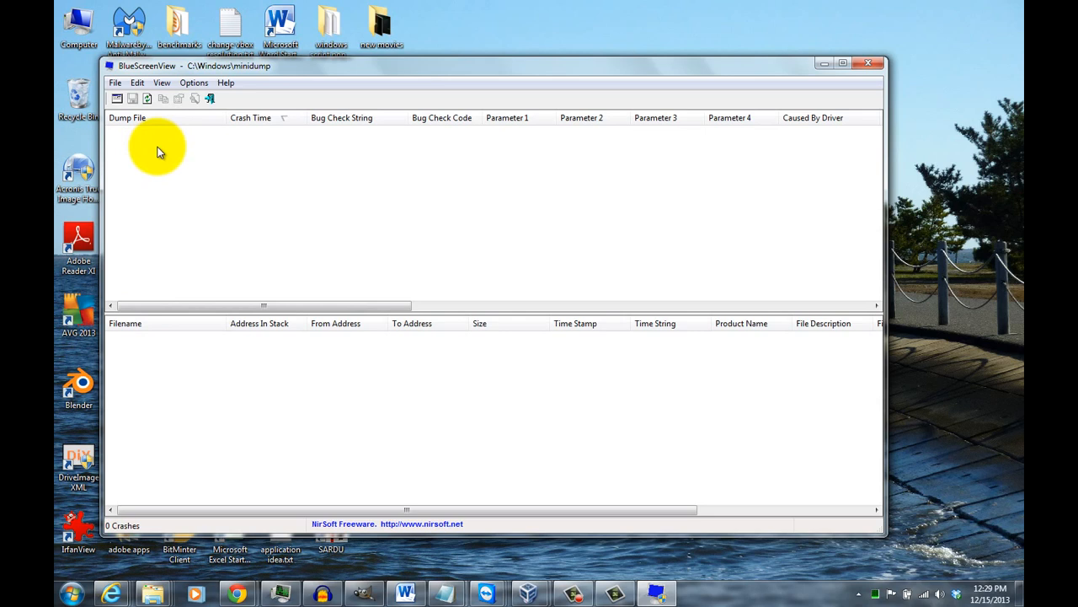
Widen the BlueScreenView window to show more columns of the empty 0 Crashes list
left_click(251, 117)
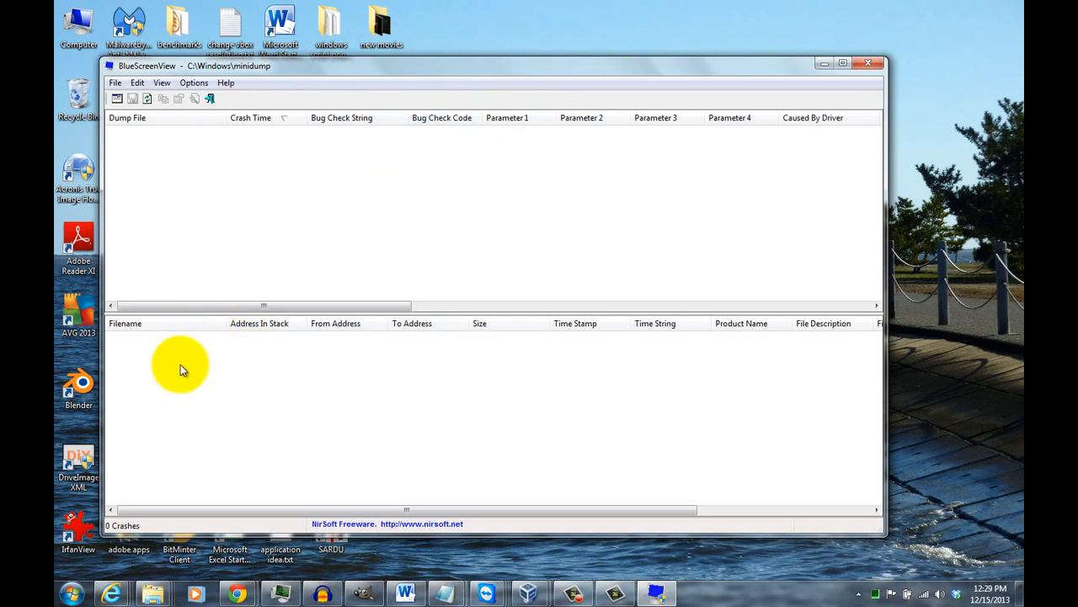
mouse_move(168, 383)
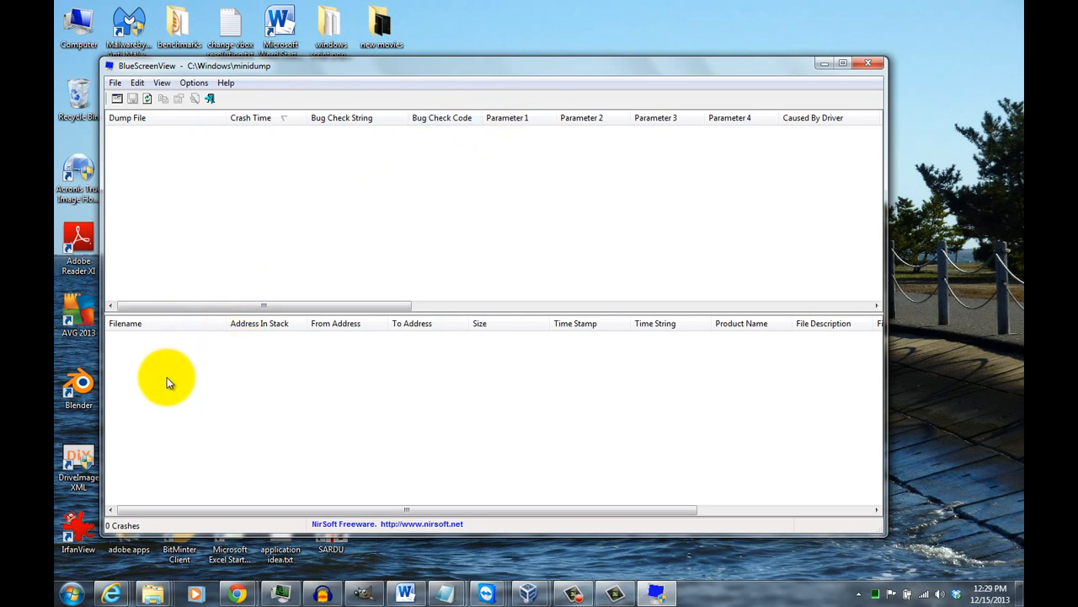